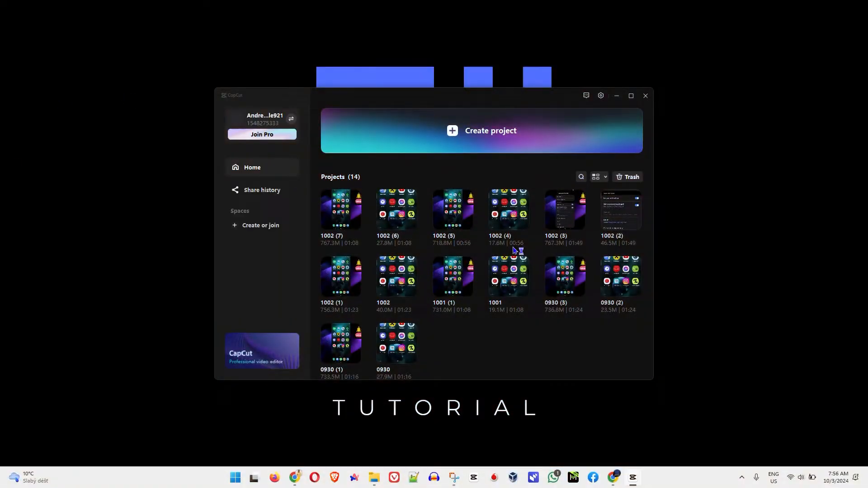
- Open CapCut Settings from the gear menu to reach the Draft section
click(631, 96)
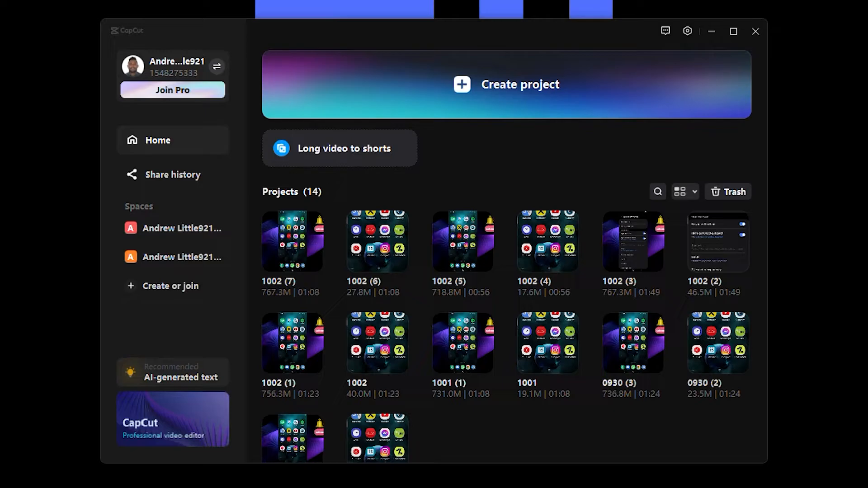
mouse_move(606, 352)
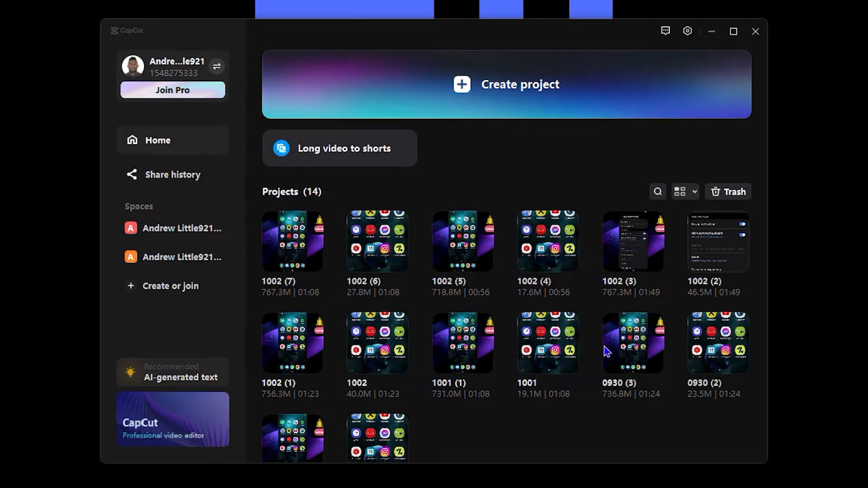
mouse_move(552, 70)
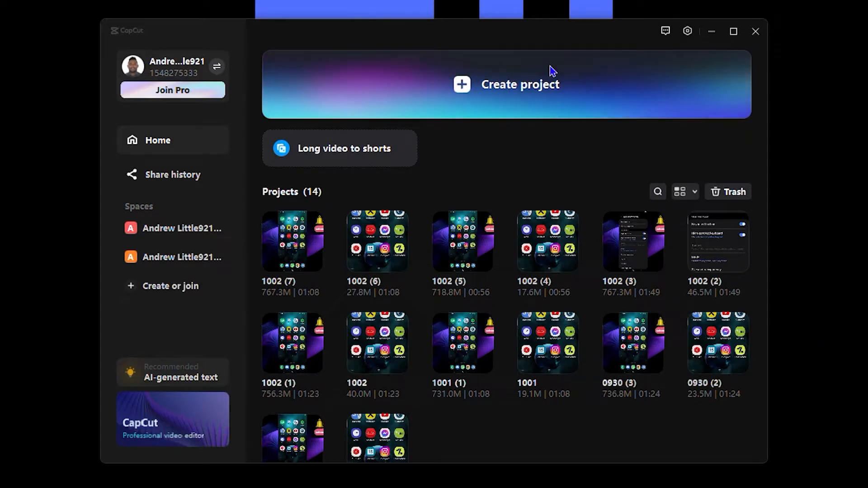
mouse_move(586, 68)
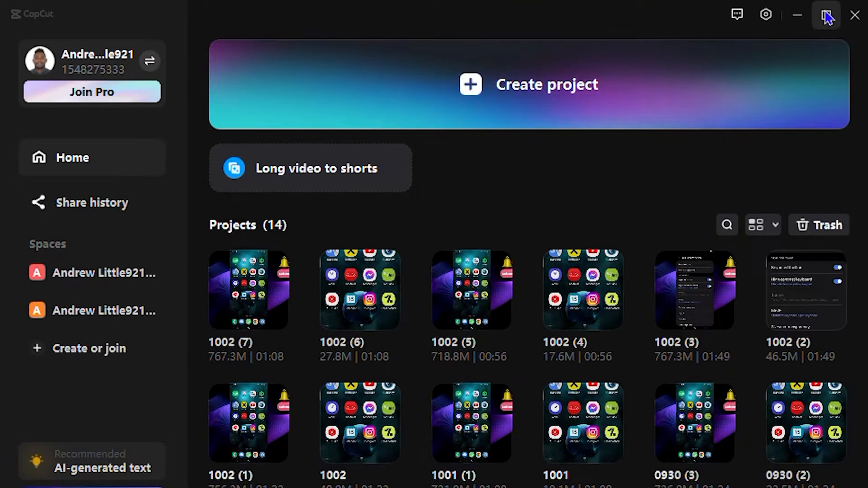
mouse_move(766, 15)
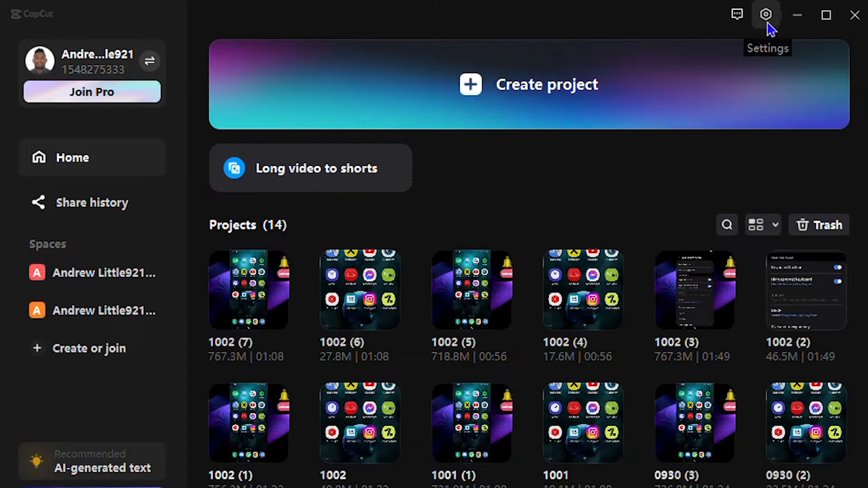
click(766, 15)
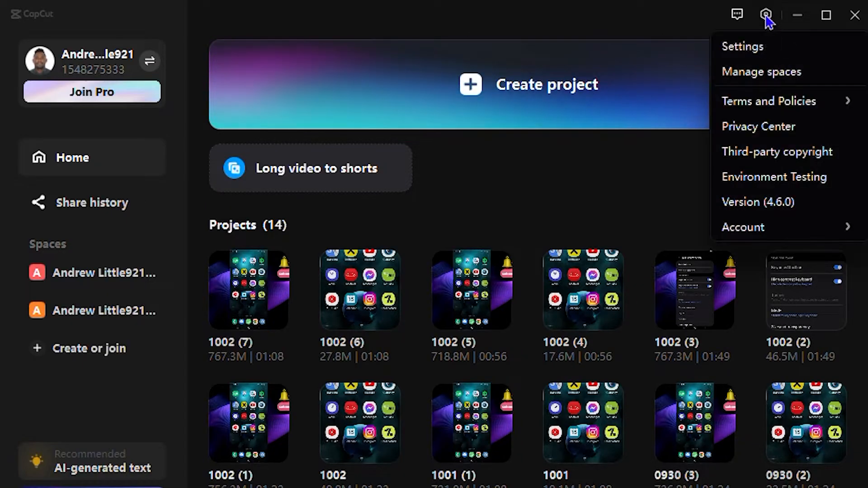
click(743, 46)
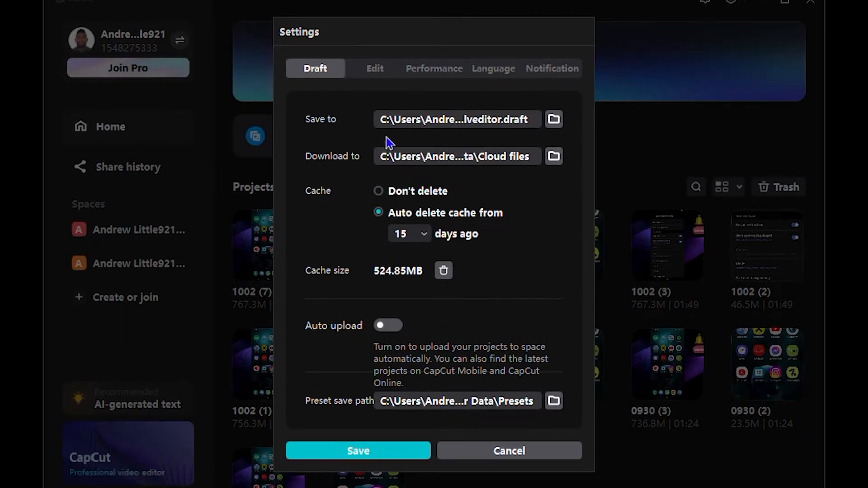
mouse_move(468, 216)
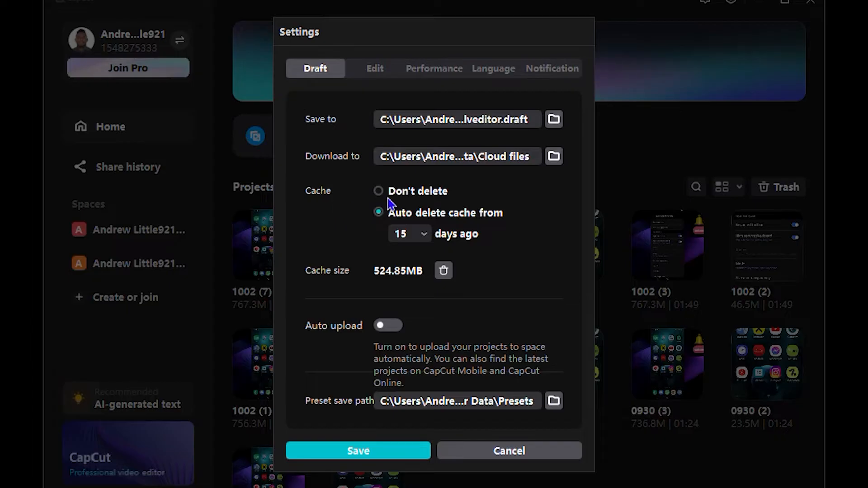
mouse_move(447, 242)
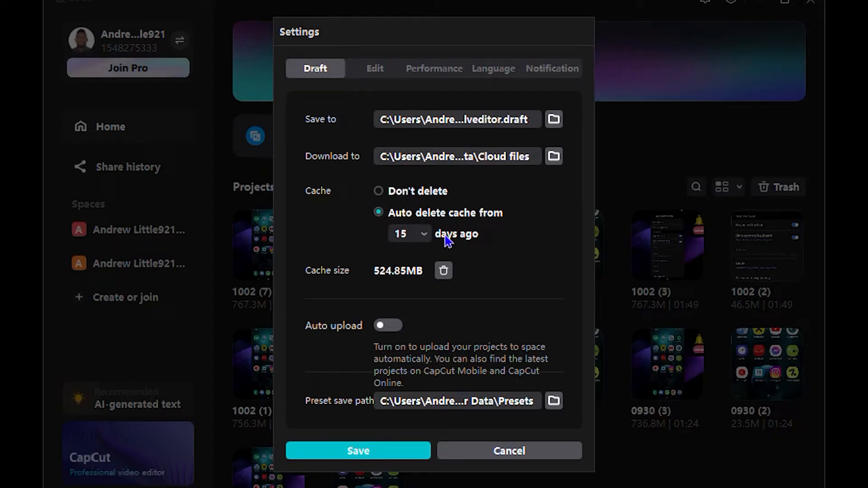
mouse_move(627, 299)
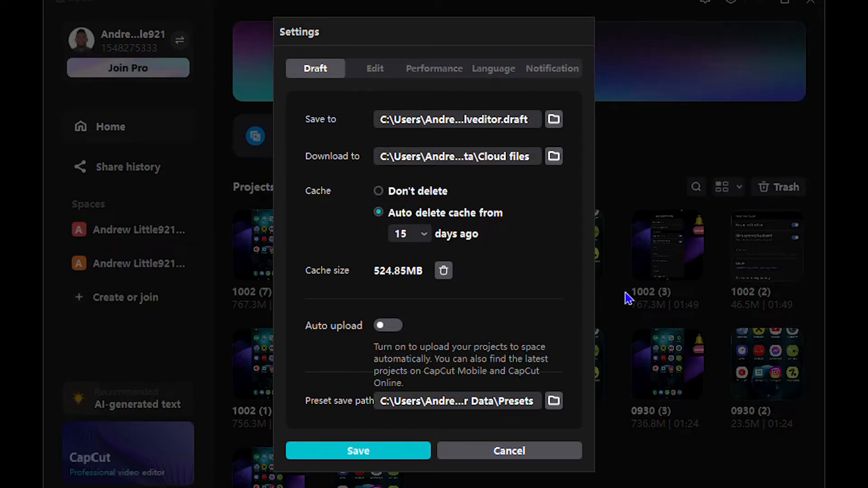
mouse_move(333, 286)
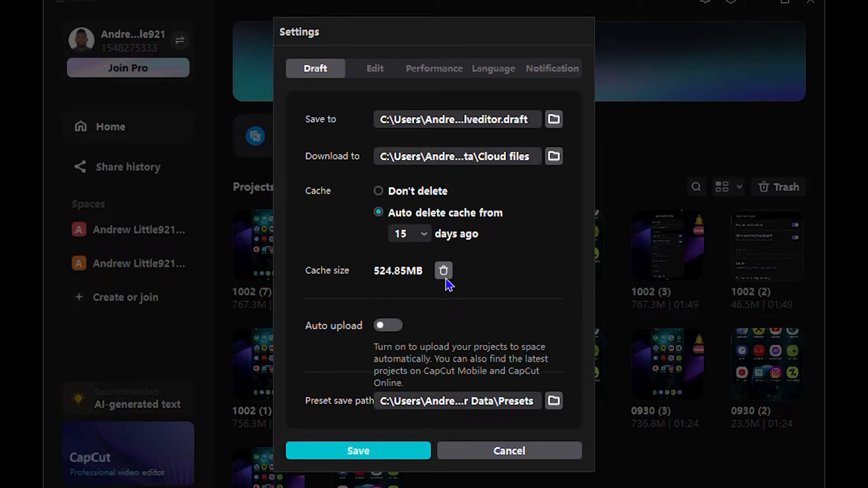
mouse_move(447, 275)
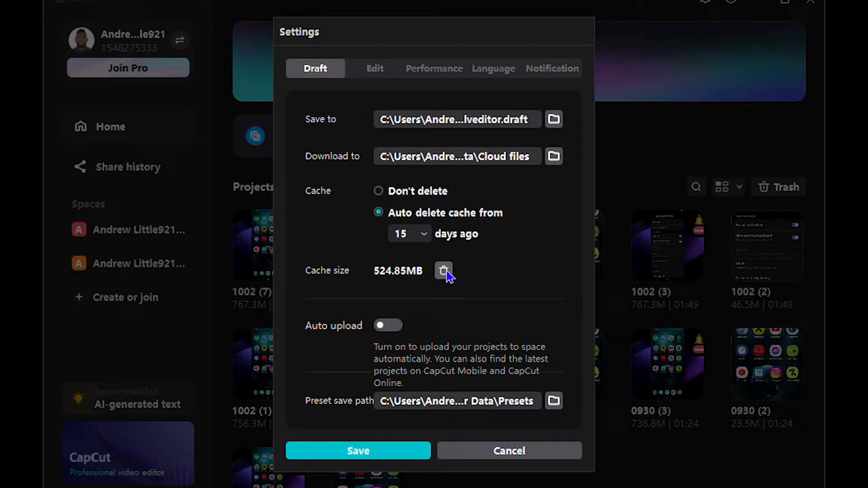
- Clear the cache files and confirm, reducing cache size from 524.85MB to 516.05KB
click(443, 271)
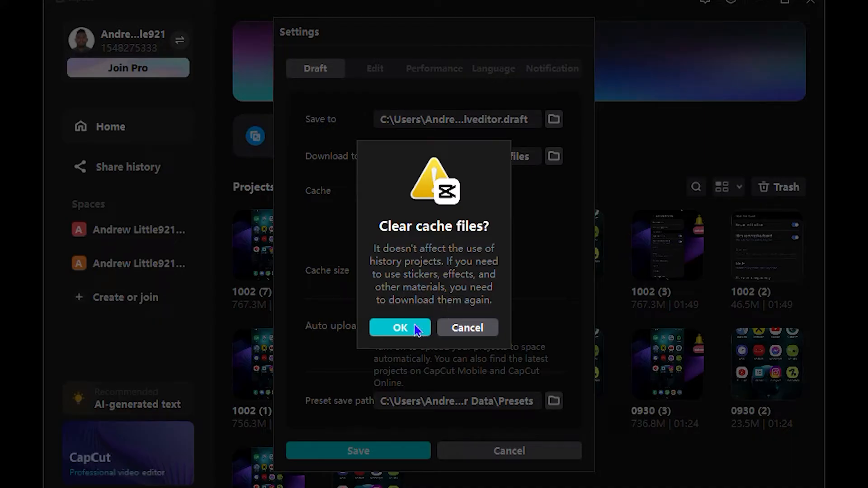
click(400, 327)
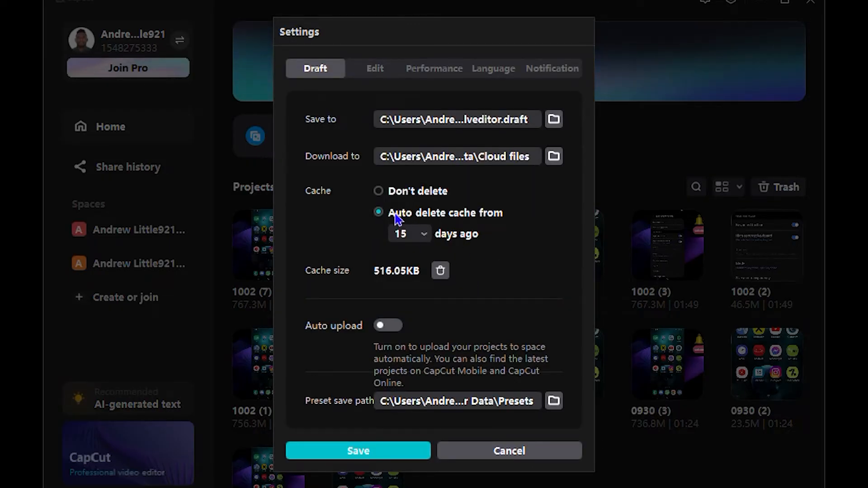
mouse_move(439, 216)
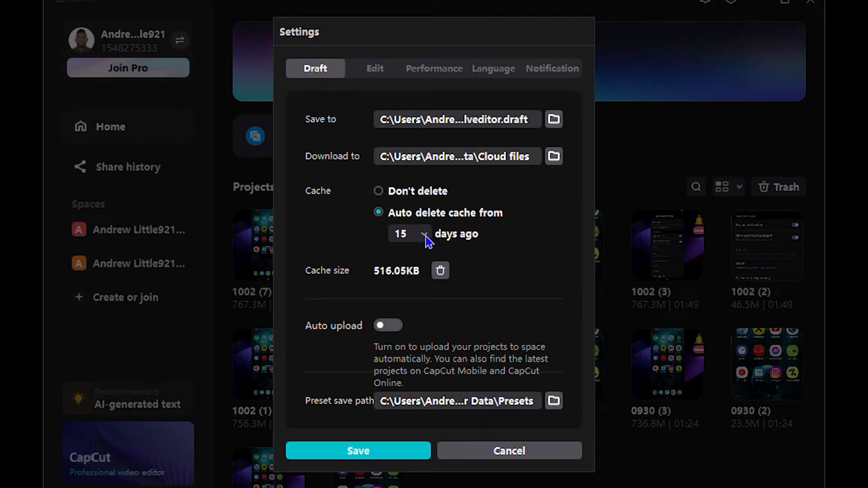
- Check the auto-delete dropdown stays at 15 days, then save Settings
click(409, 234)
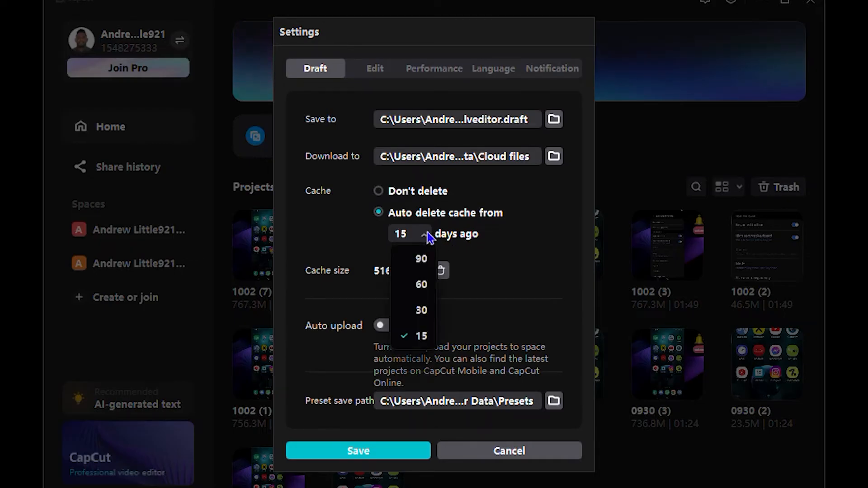
mouse_move(422, 283)
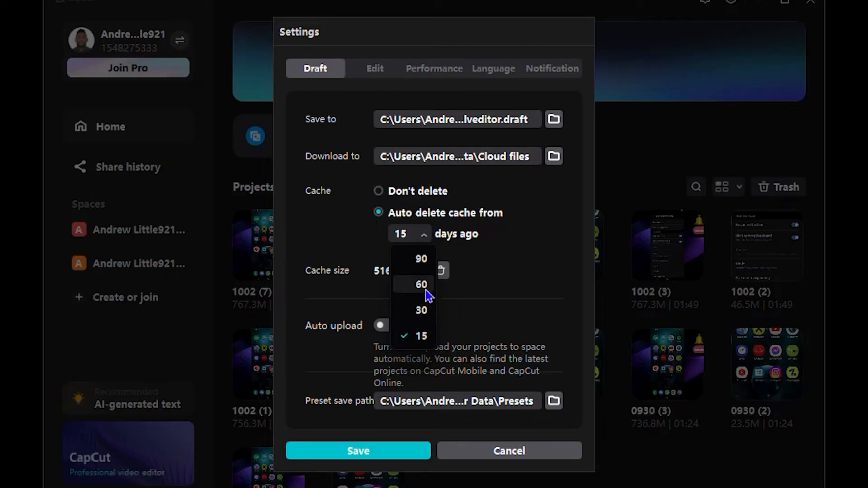
mouse_move(432, 265)
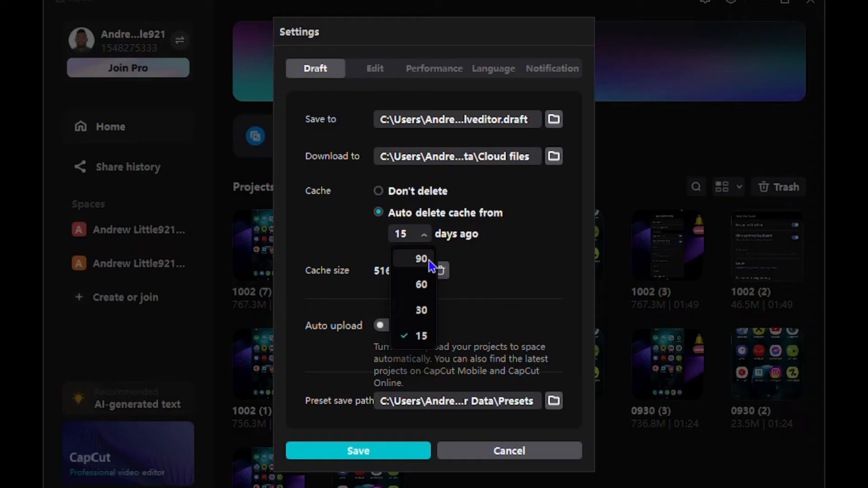
mouse_move(579, 261)
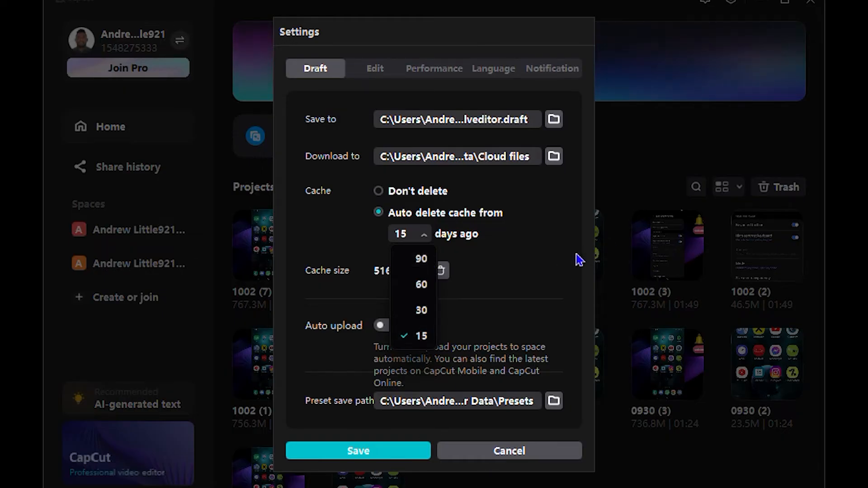
mouse_move(548, 280)
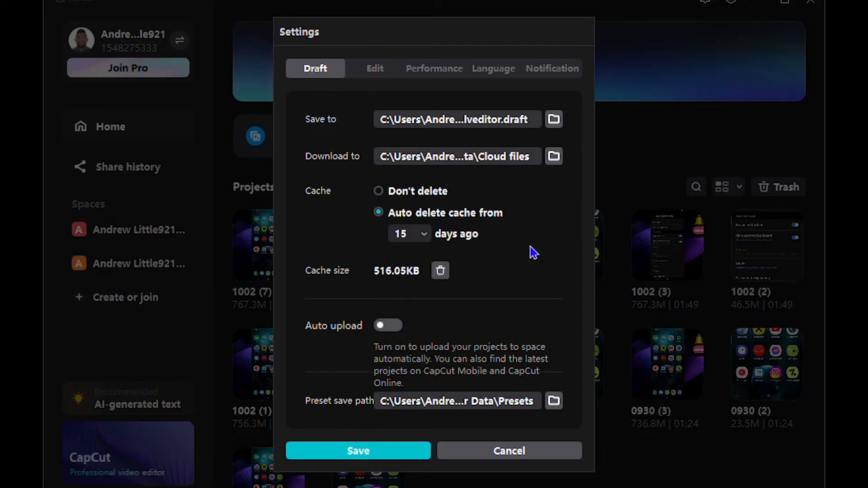
mouse_move(370, 369)
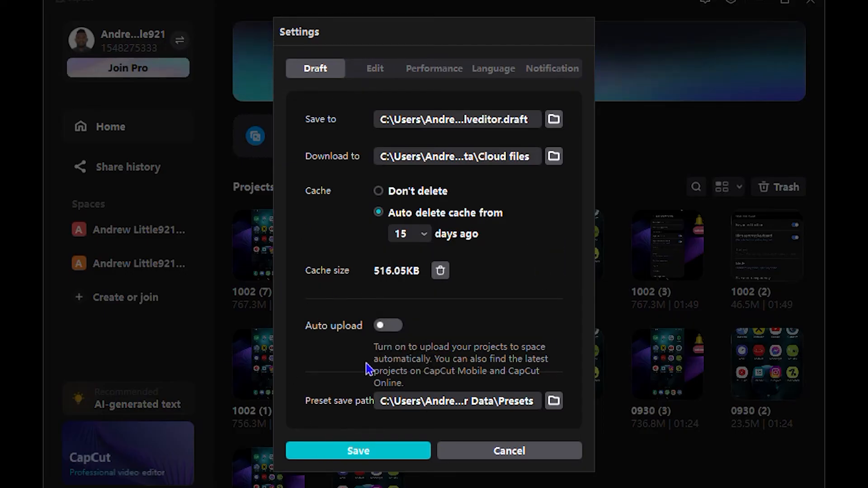
click(508, 451)
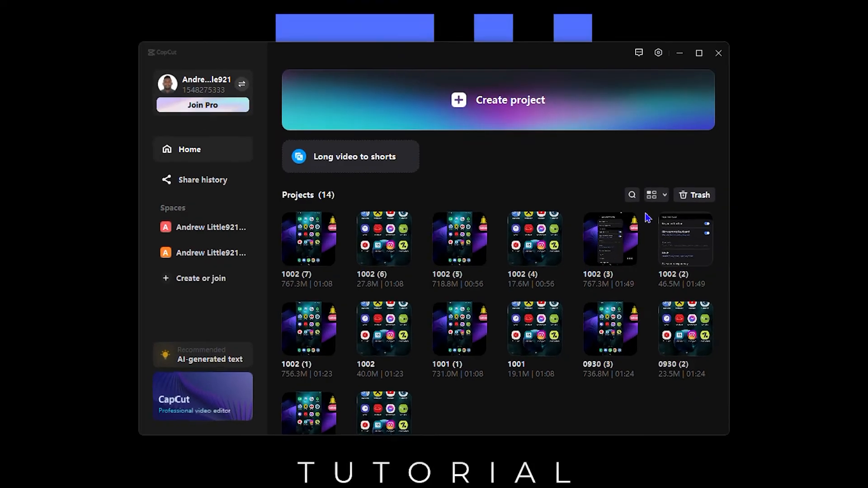